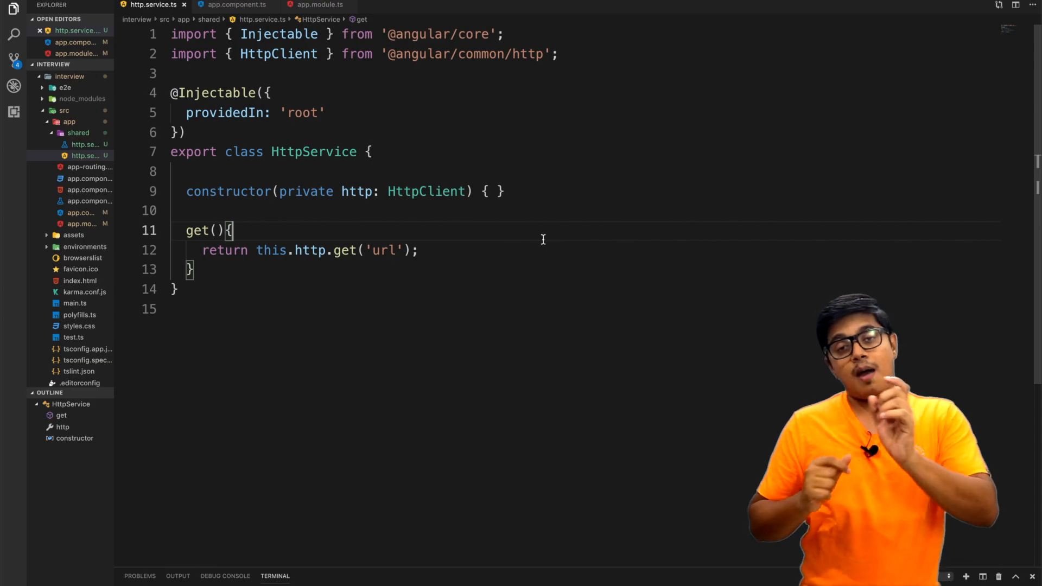
Inject 'private httpService: HttpService' in the constructor and call this.httpService.get(); in ngOnInit.
double_click(313, 152)
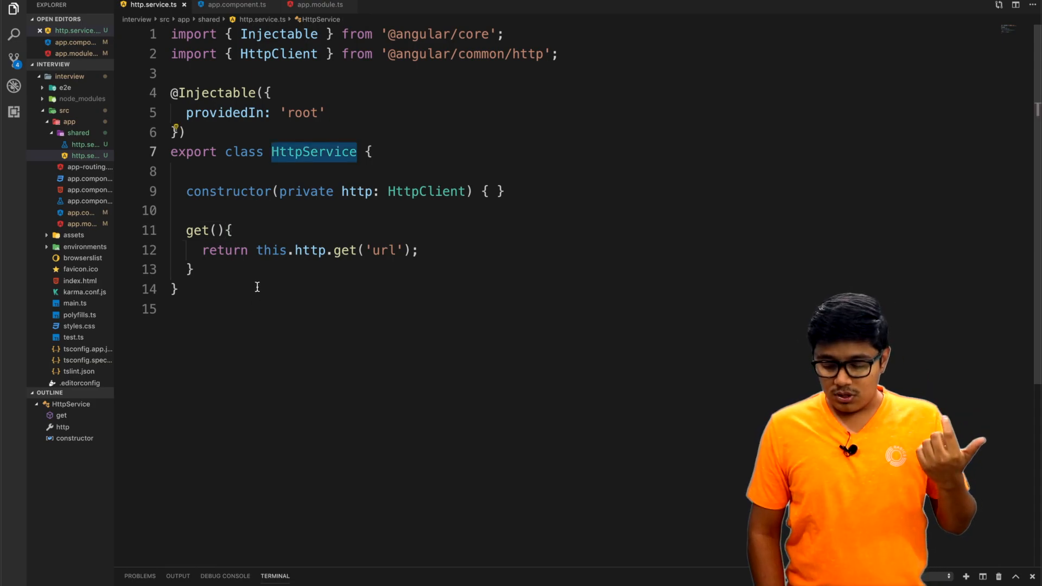
click(235, 5)
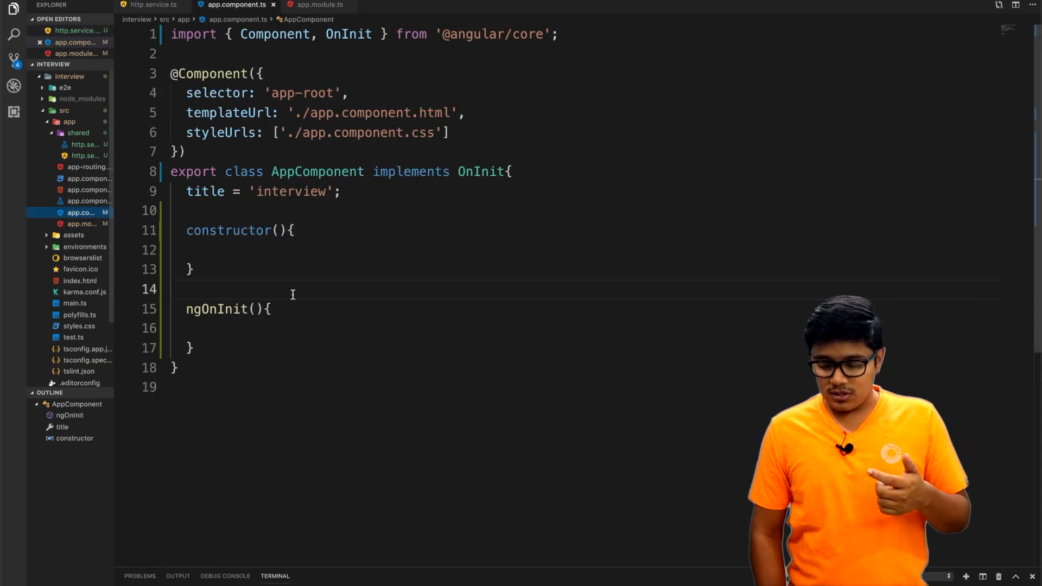
text(private)
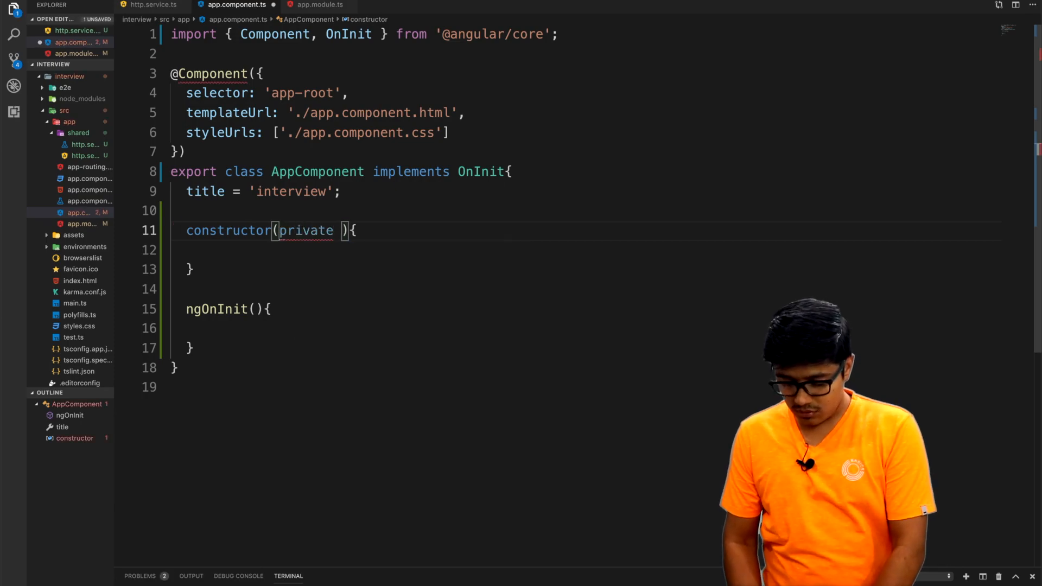
text(httpService: HttpService)
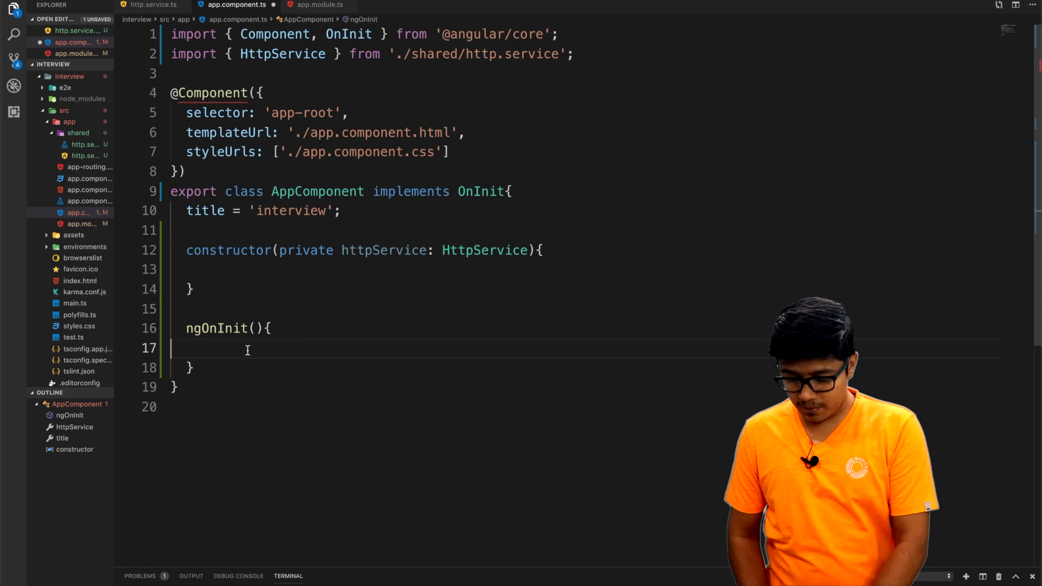
text(this.httpService.get();)
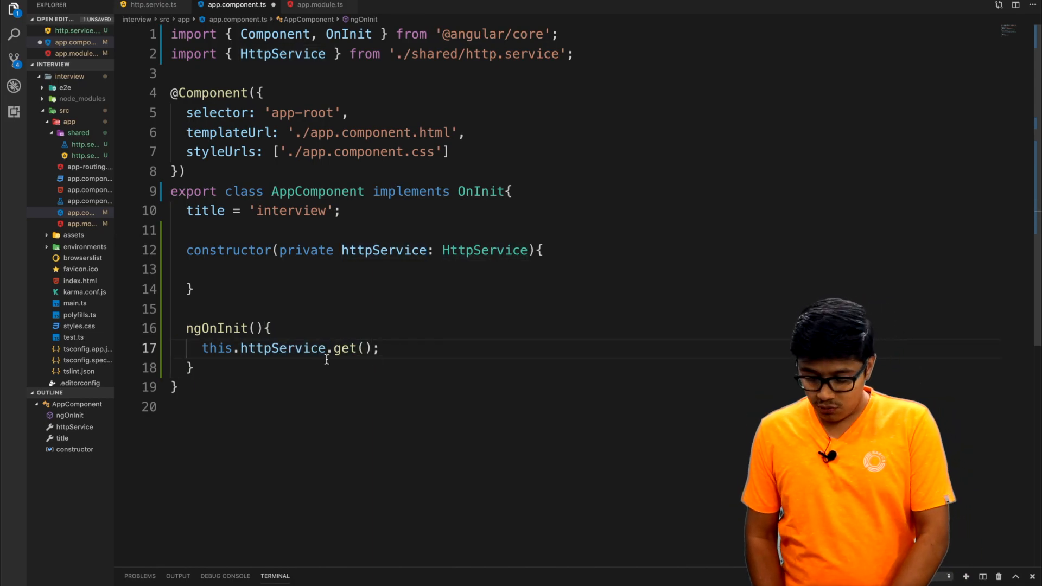
click(153, 4)
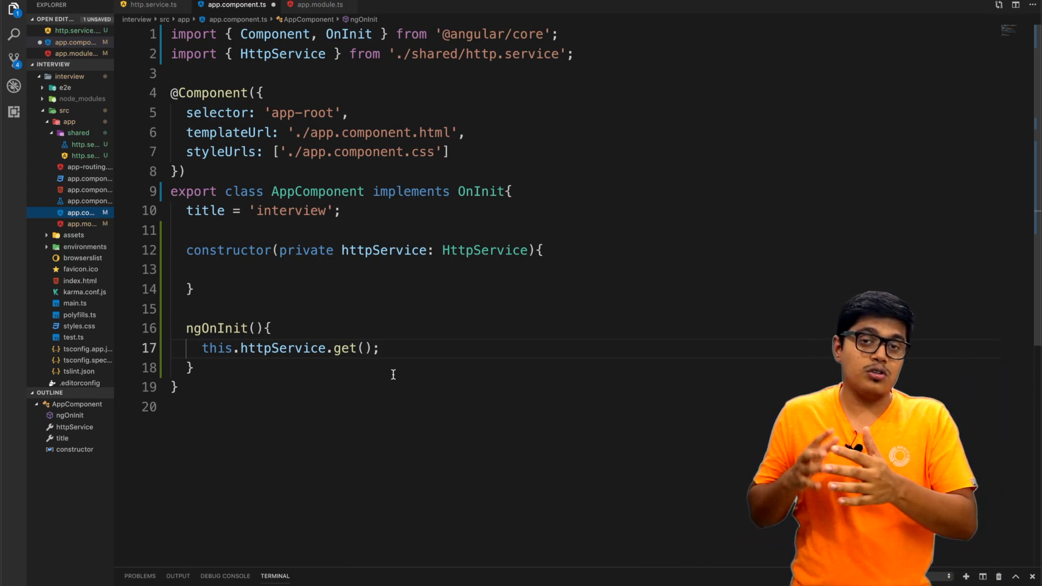
click(152, 4)
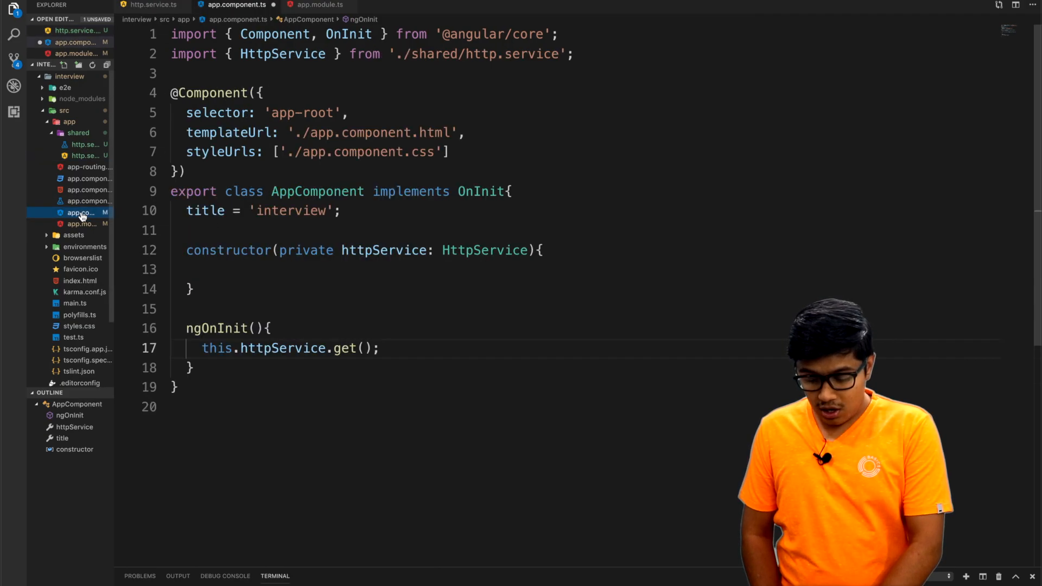
Select the this.httpService.get() line in ngOnInit and save the file.
drag(201, 347, 313, 347)
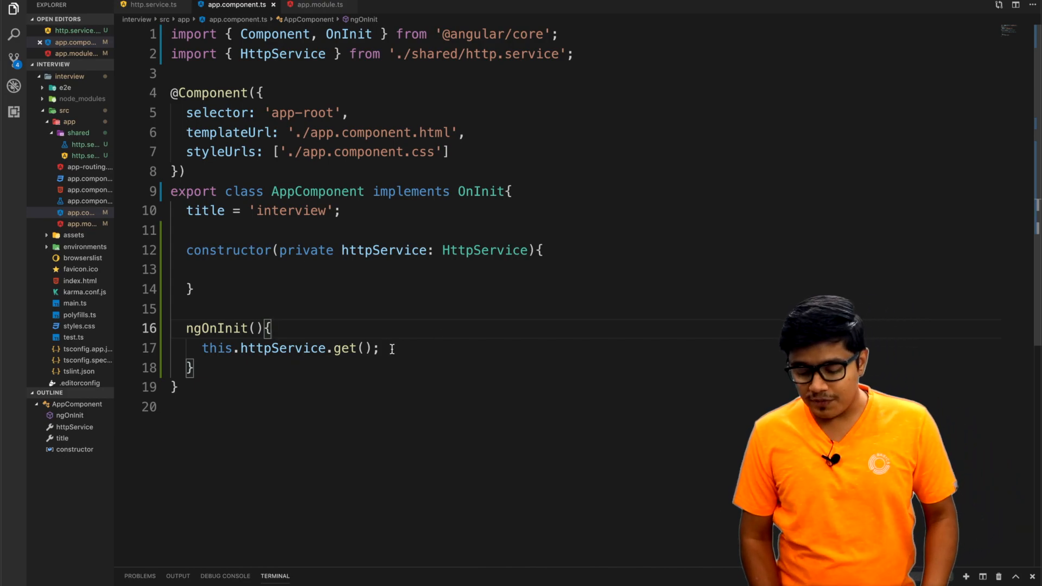
Check the get method in http.service.ts, then remove the semicolon after get().
click(153, 5)
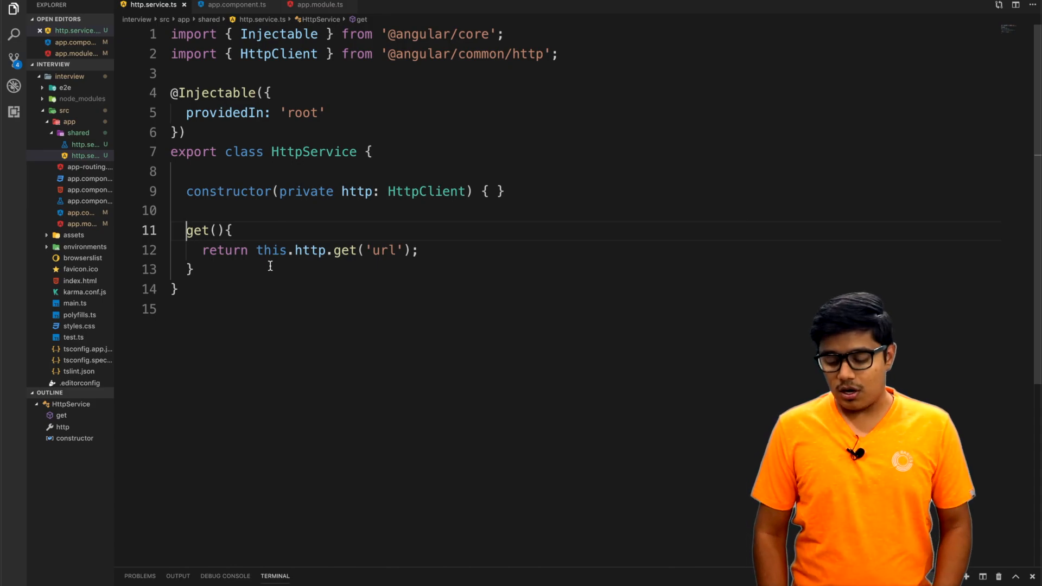
drag(256, 249, 417, 249)
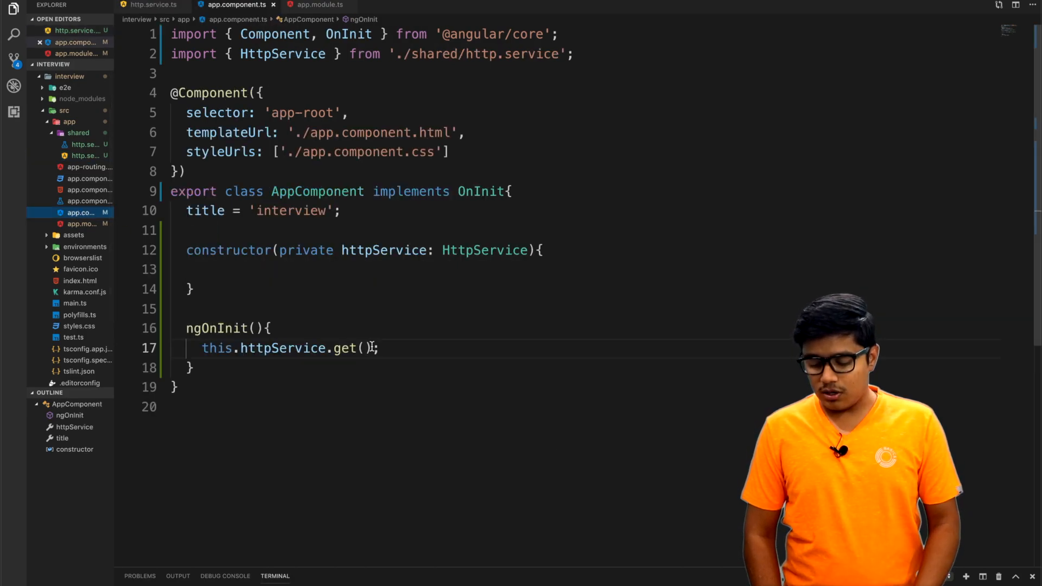
key(Backspace)
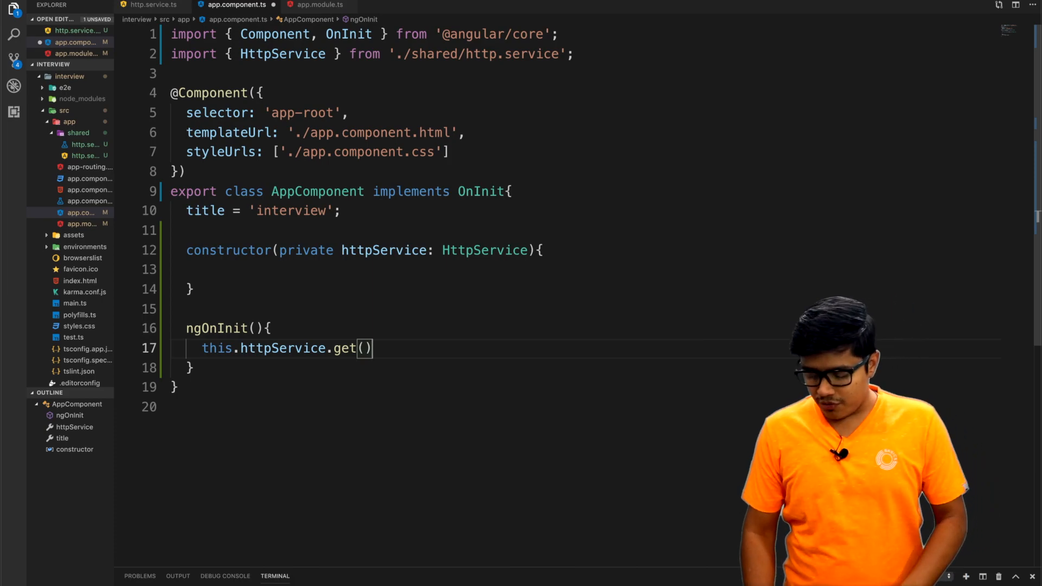
Chain .subscribe( onto get() with its parentheses split across lines.
text(.subscribe)
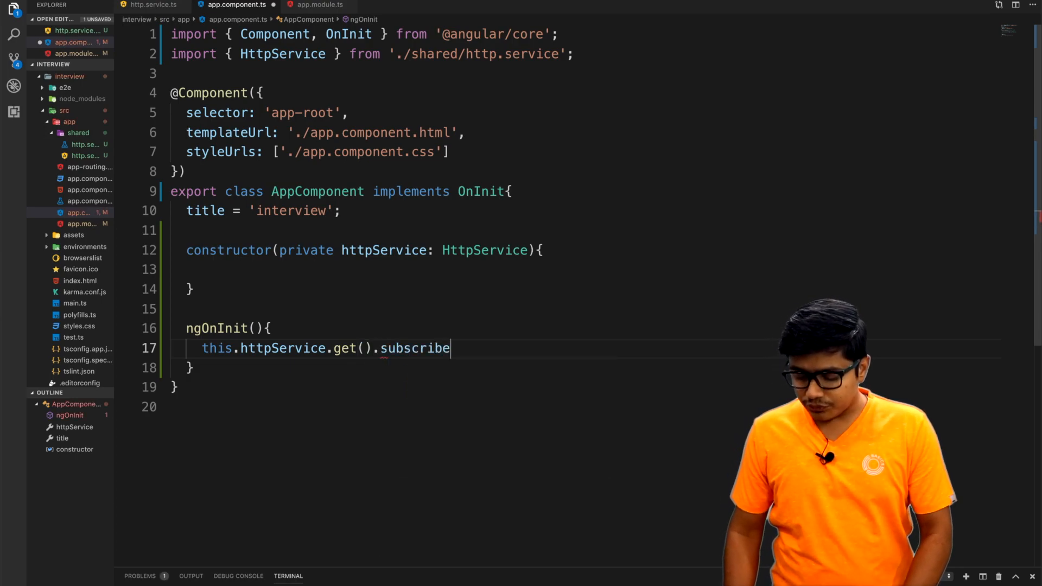
text(()
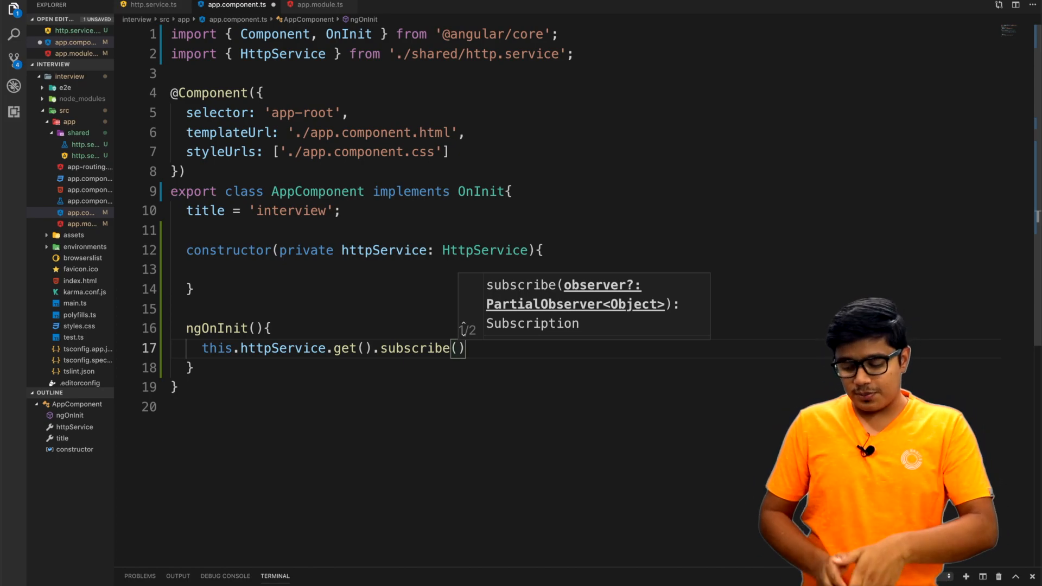
key(Enter)
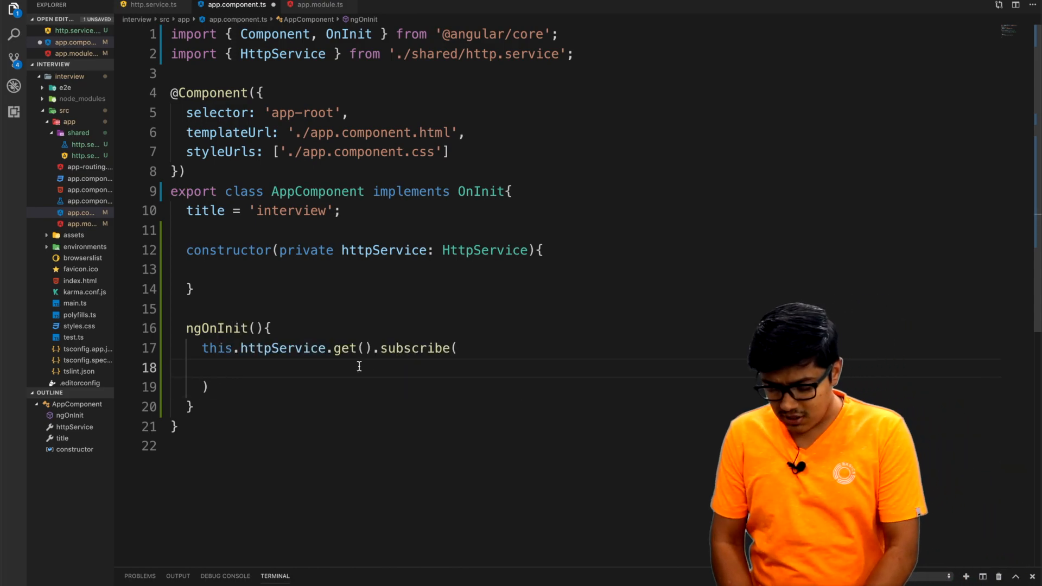
Add a data => { callback inside subscribe and rename its parameter to res.
text(d)
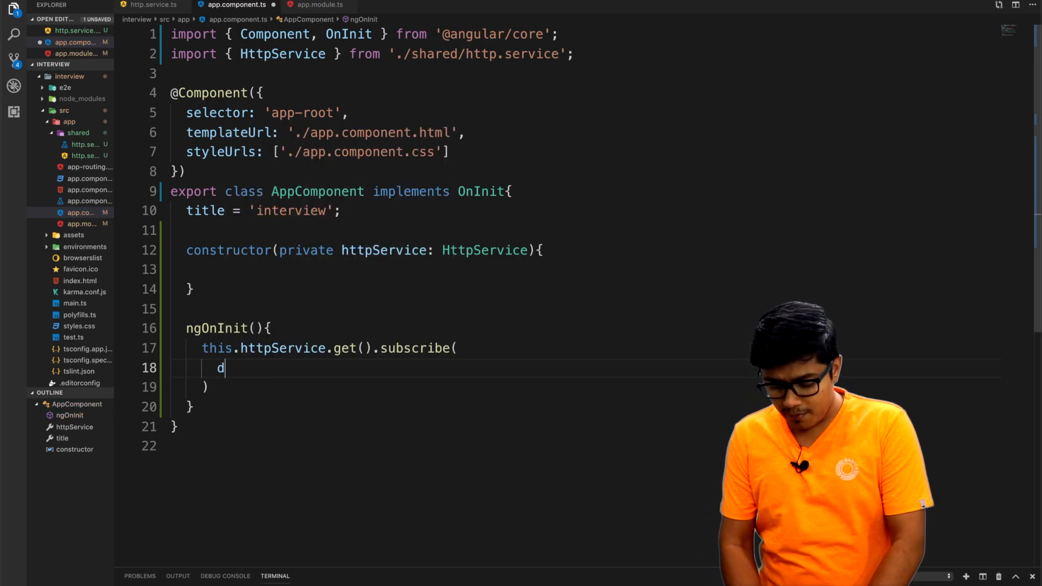
text(ata =)
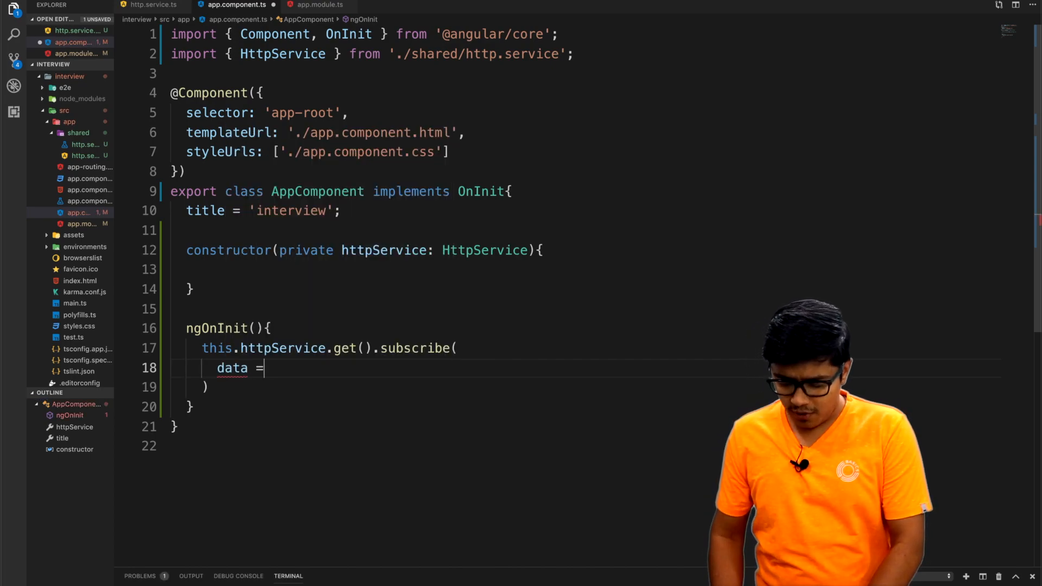
text(> {)
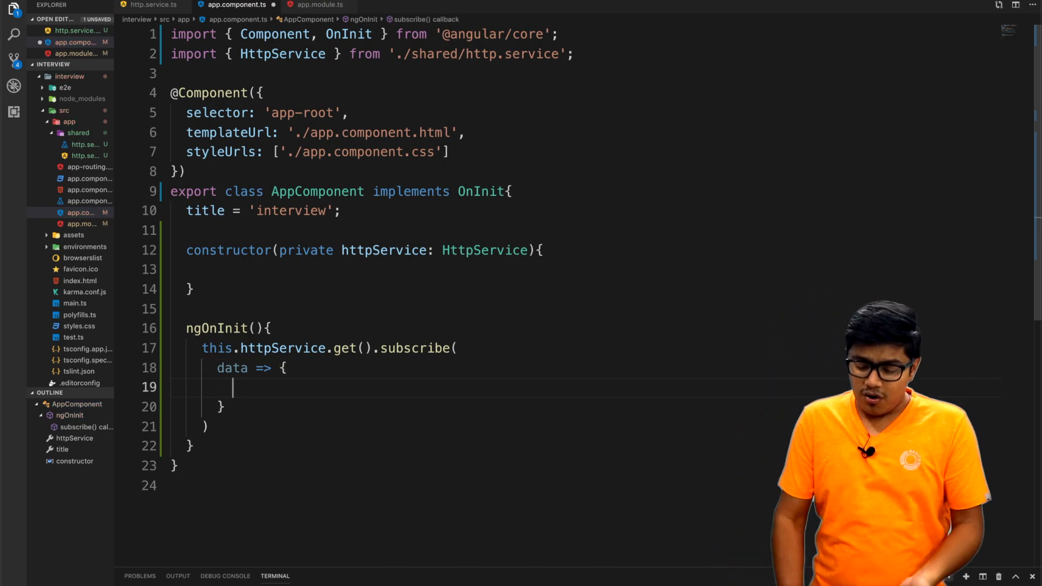
double_click(232, 368)
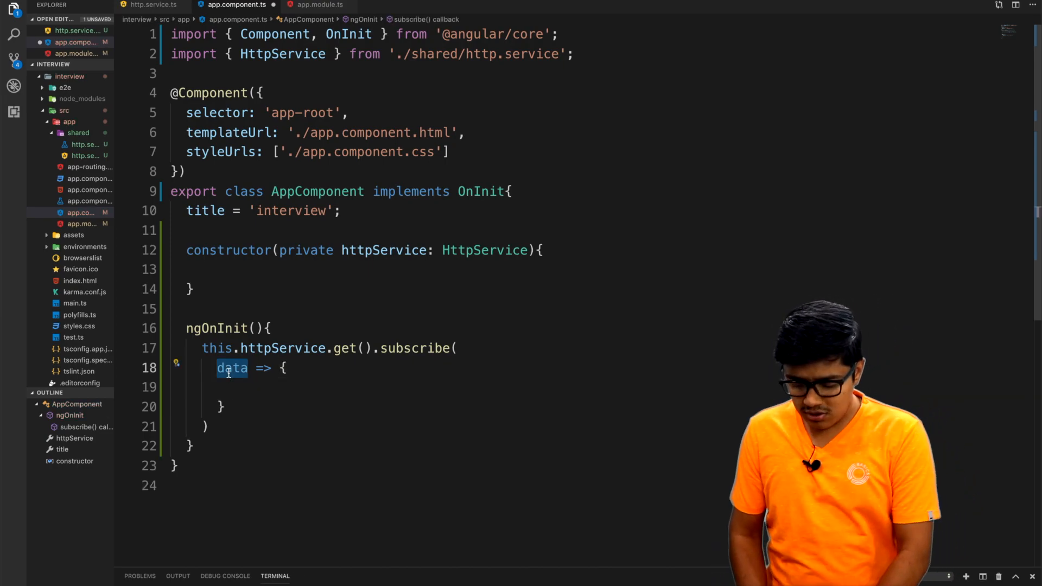
text(res)
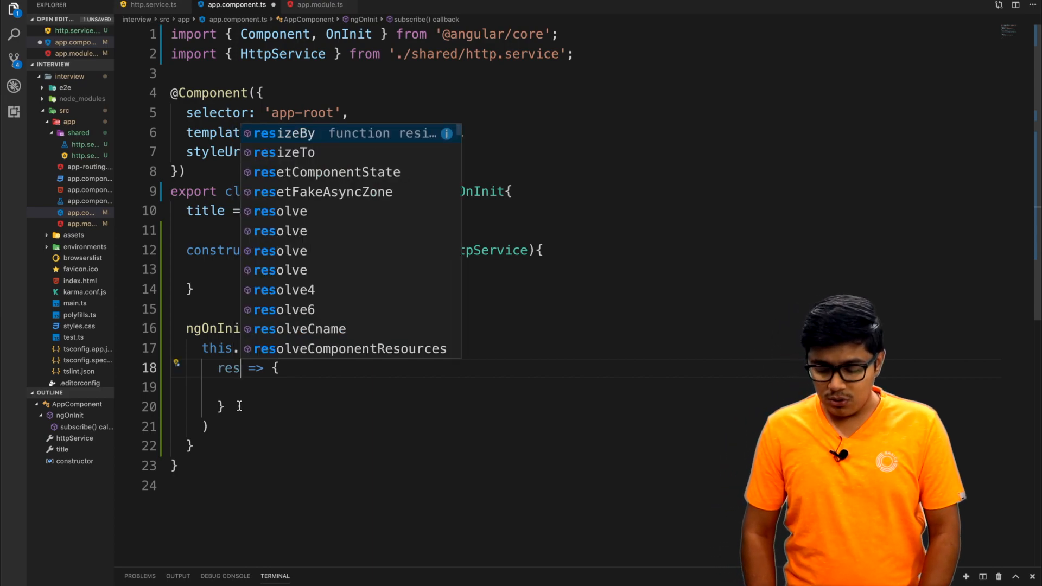
Write the comment '// when we will get the responce.' in the res callback.
text(// when we will get the)
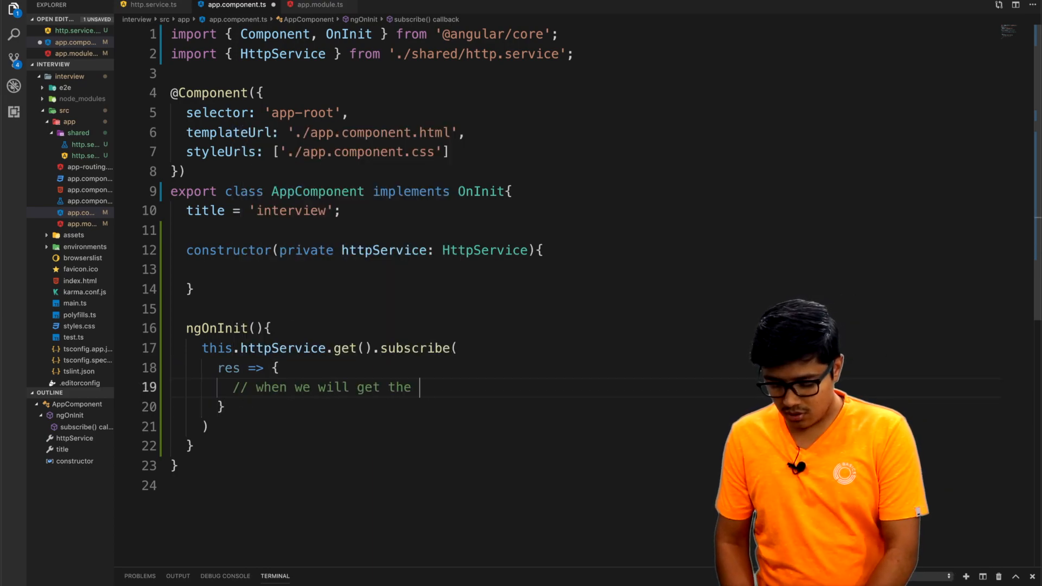
text(responce)
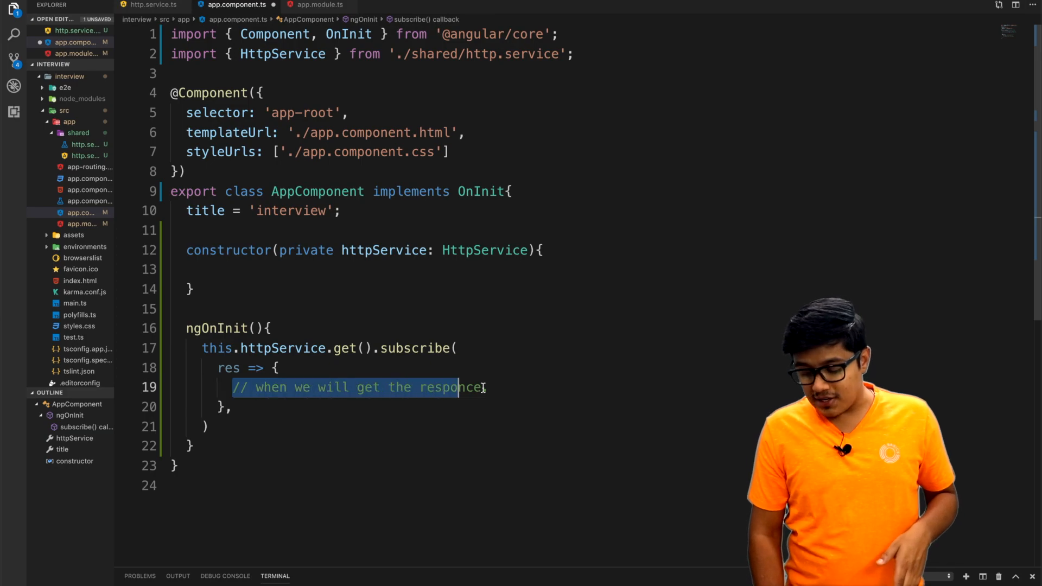
text(.)
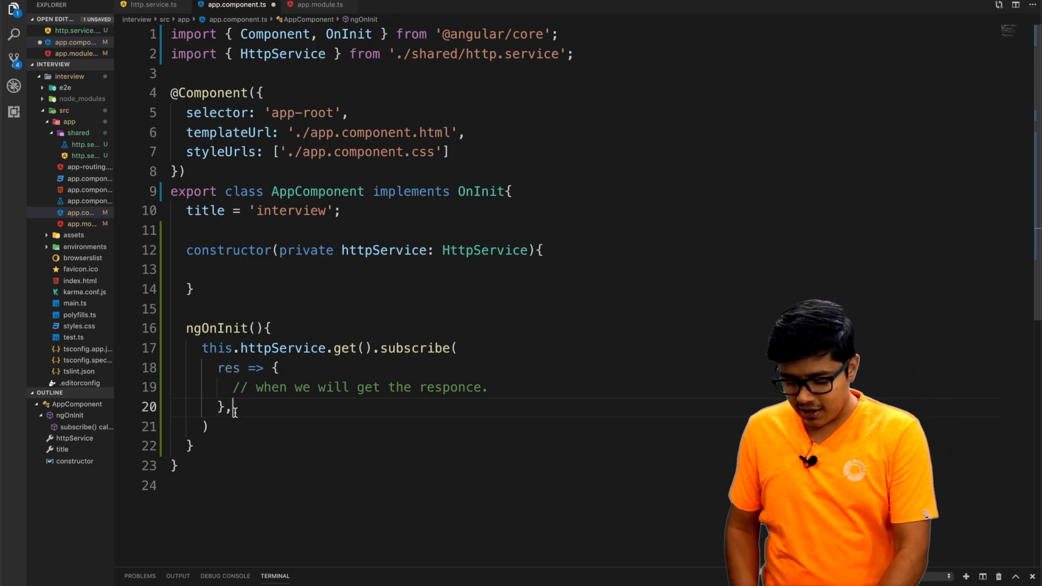
Add an err => { error callback after the res callback.
text(err=)
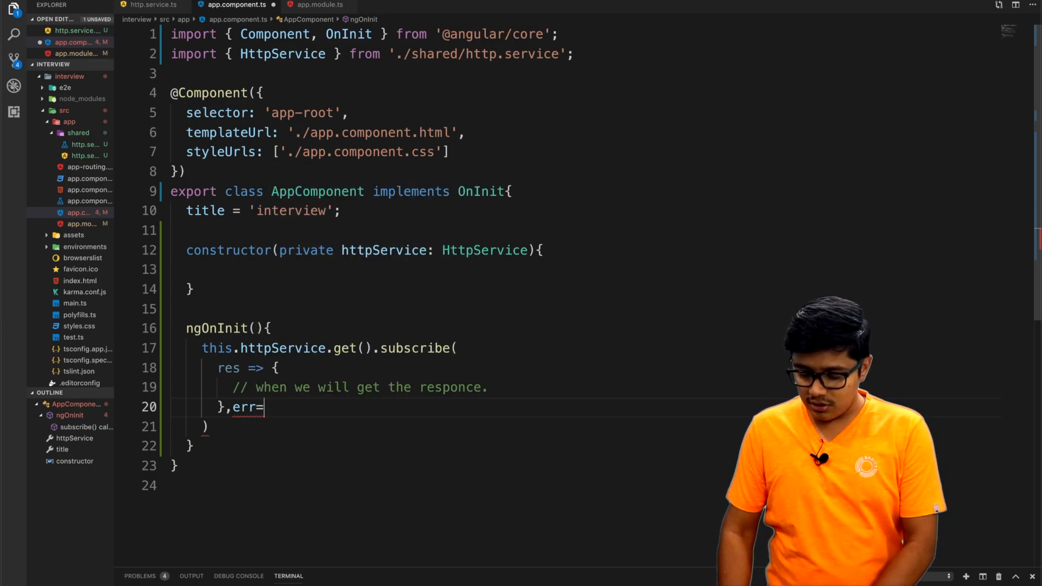
text(>)
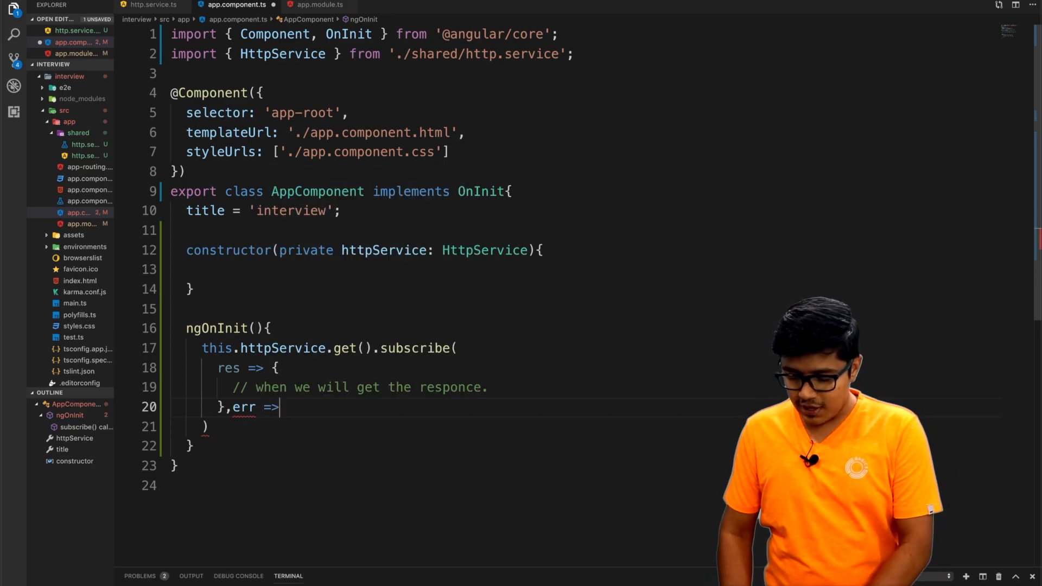
text({)
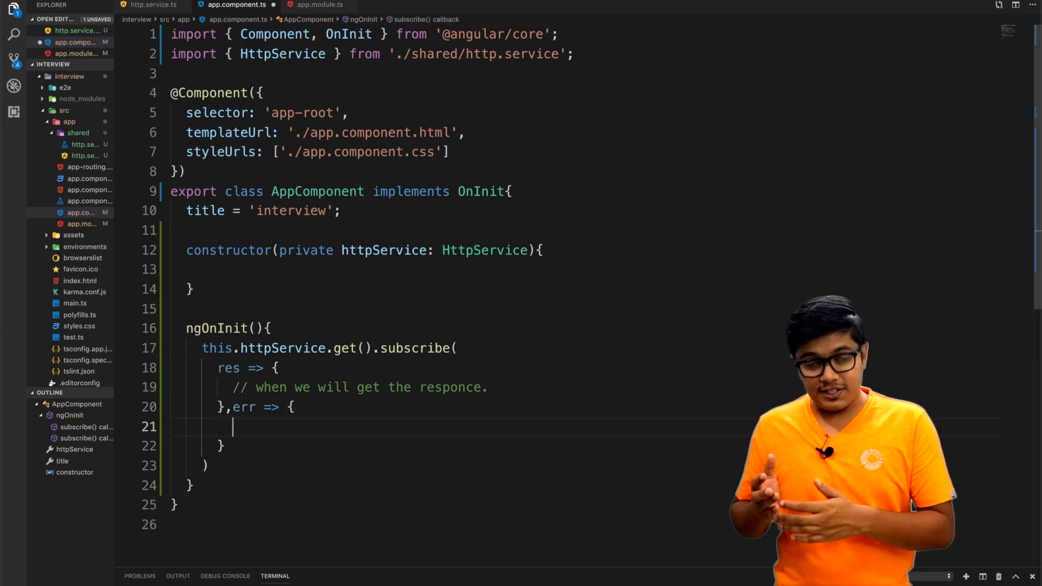